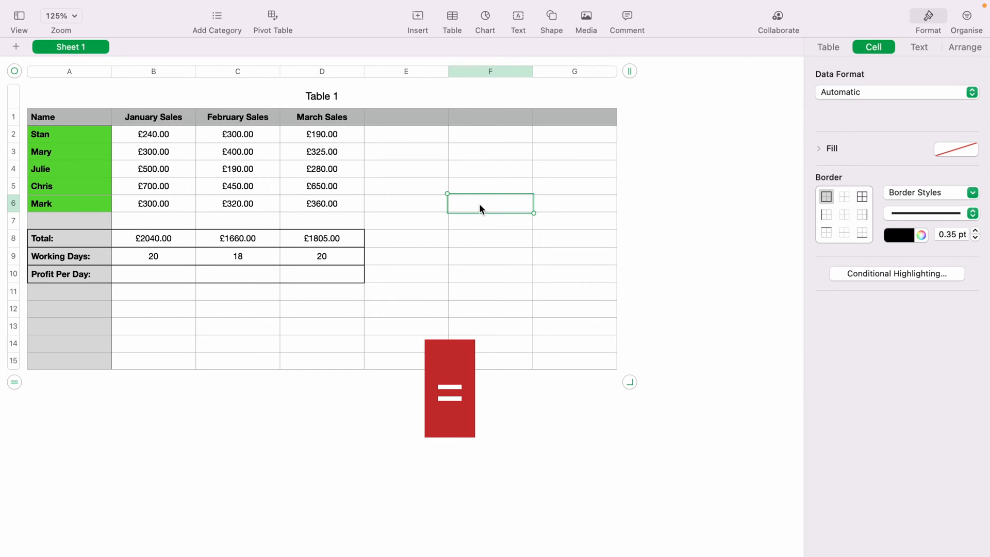
Step: Insert Stan's January sales (B2) into the F6 formula, followed by a division operator
click(452, 393)
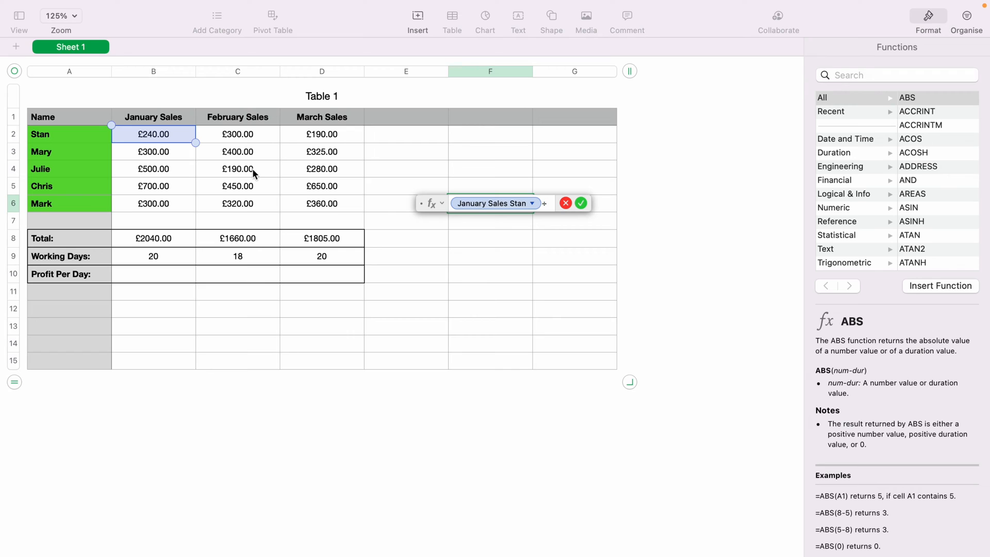